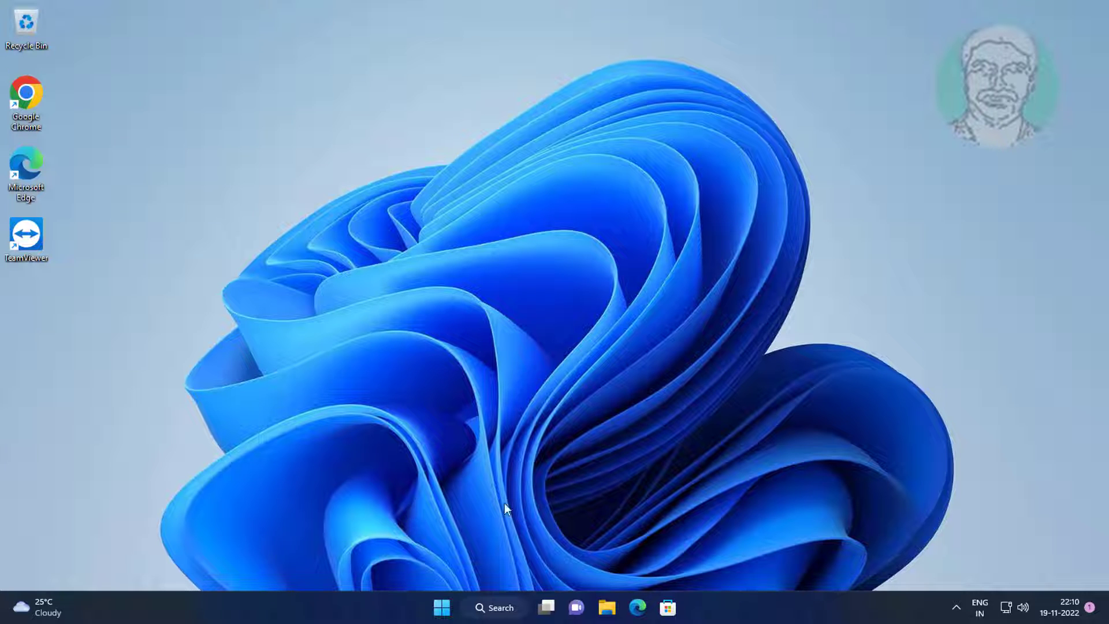
Search for 'cmd' and launch Command Prompt as administrator.
{"action": "left_click", "coordinate": [493, 606]}
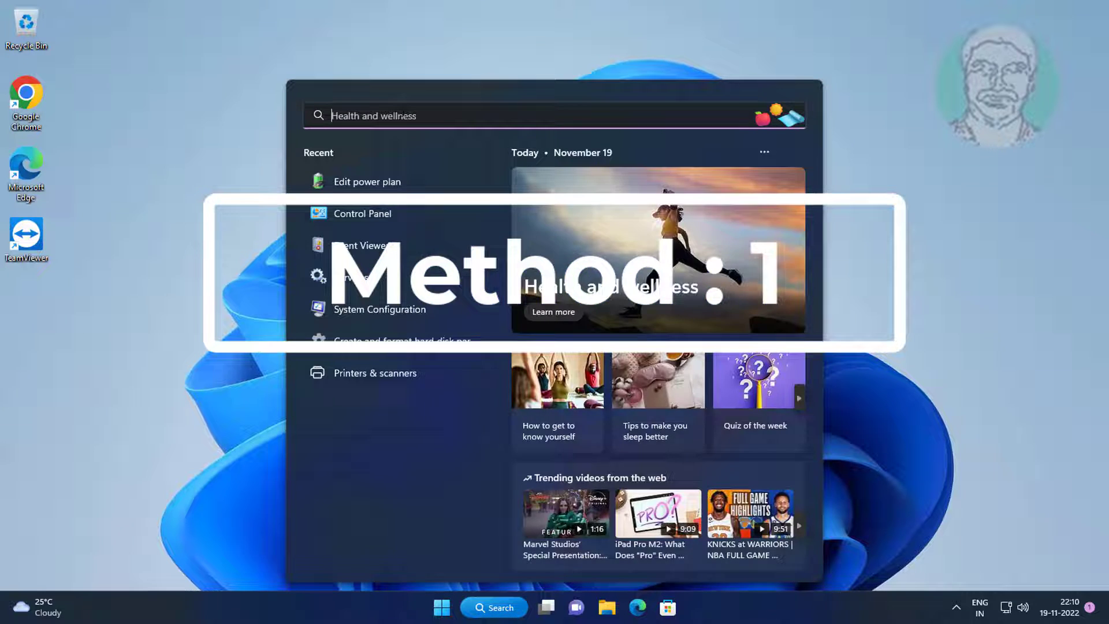
{"action": "type", "text": "cmd"}
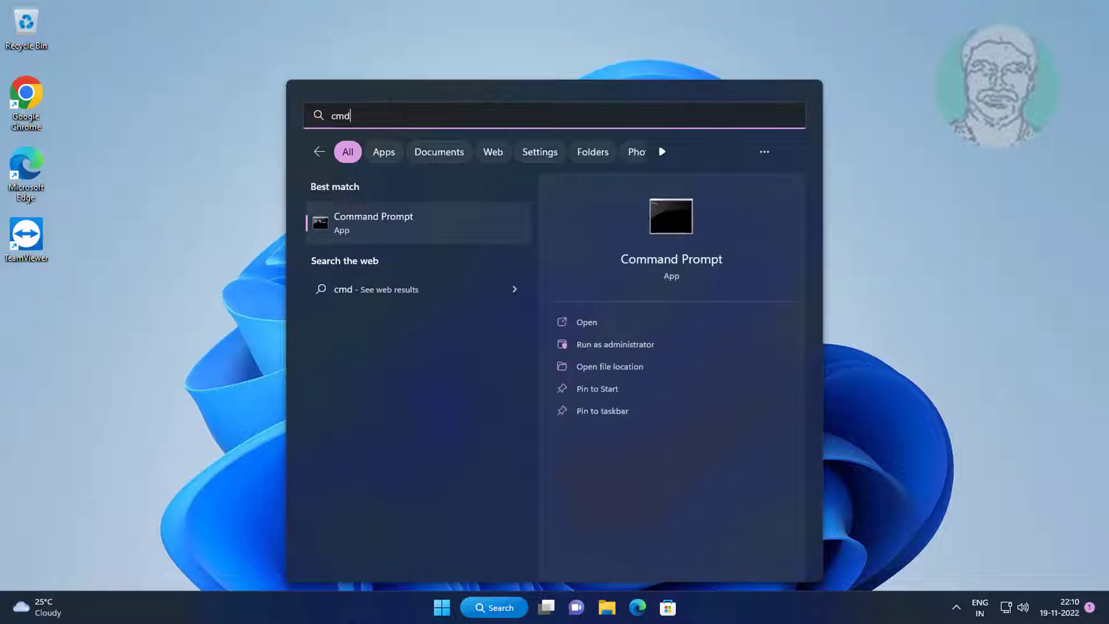
{"action": "right_click", "coordinate": [373, 223]}
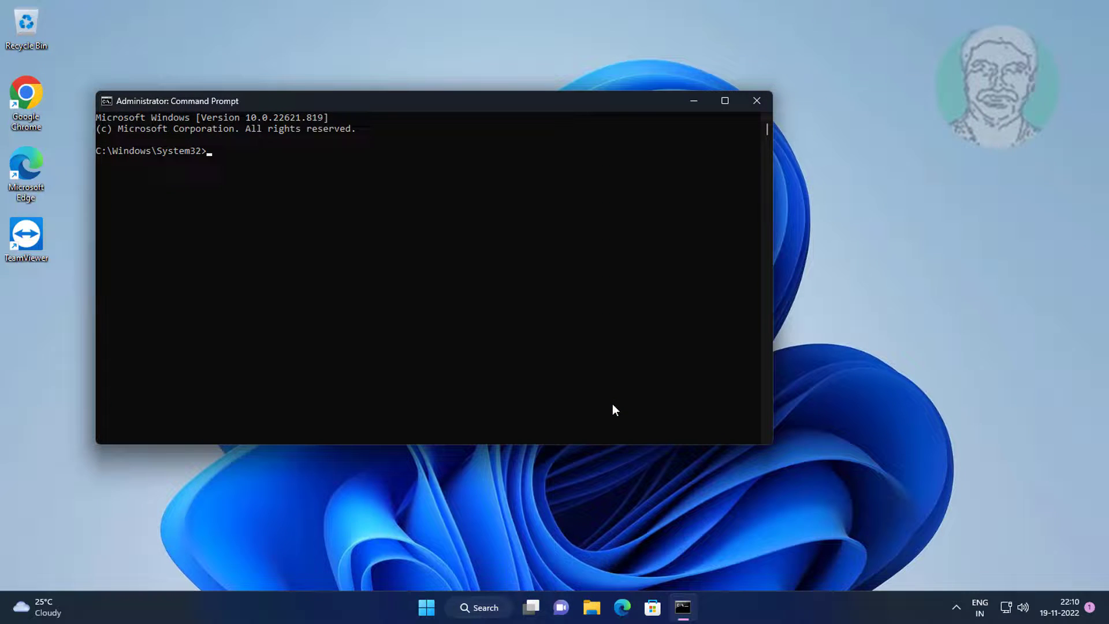
Run 'msdt.exe -id DeviceDiagnostic' to launch the Hardware and Devices troubleshooter.
{"action": "type", "text": "msdt"}
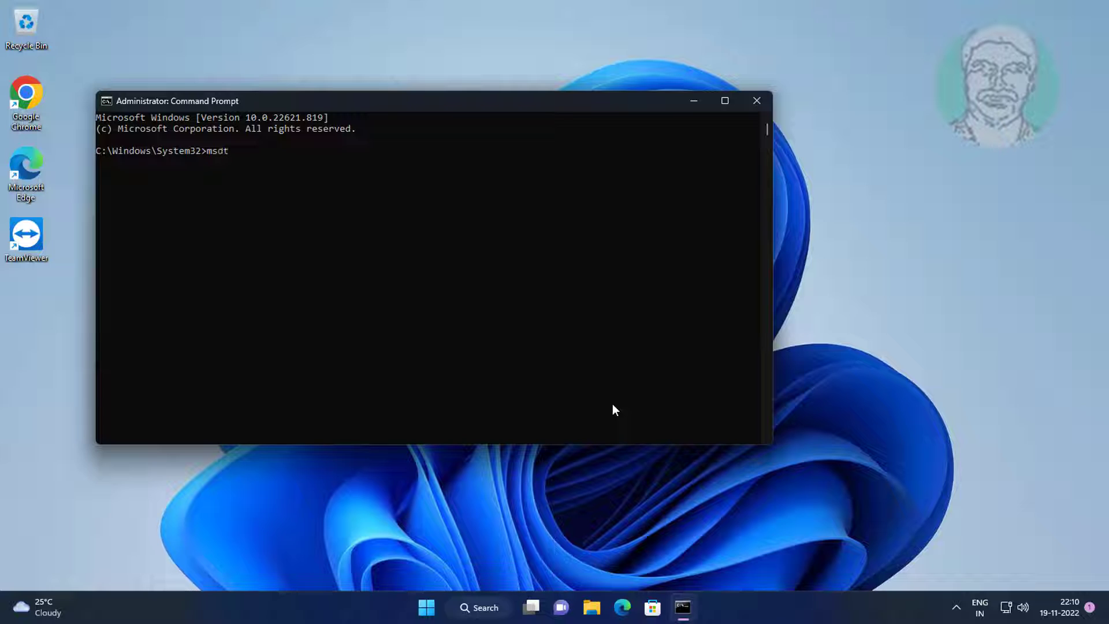
{"action": "type", "text": ".exe"}
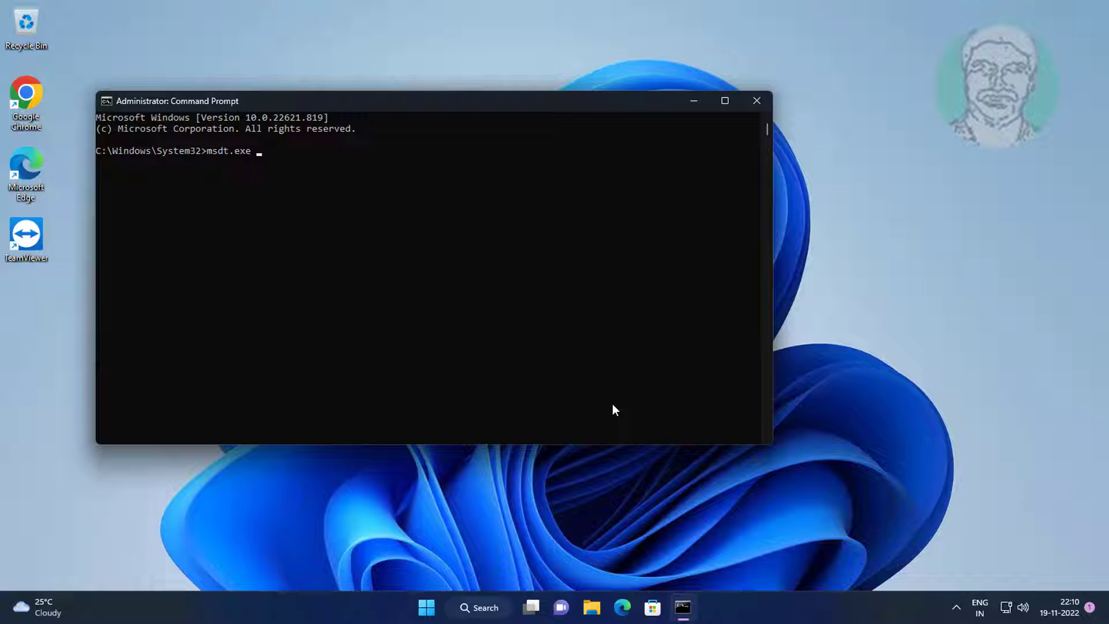
{"action": "type", "text": "-id"}
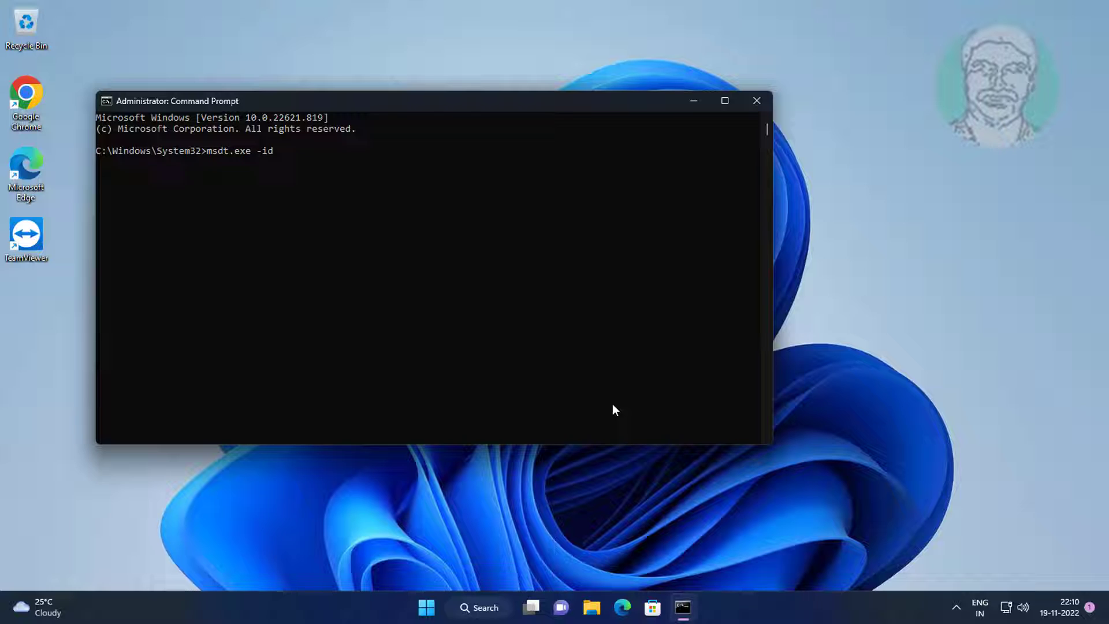
{"action": "type", "text": "Devic"}
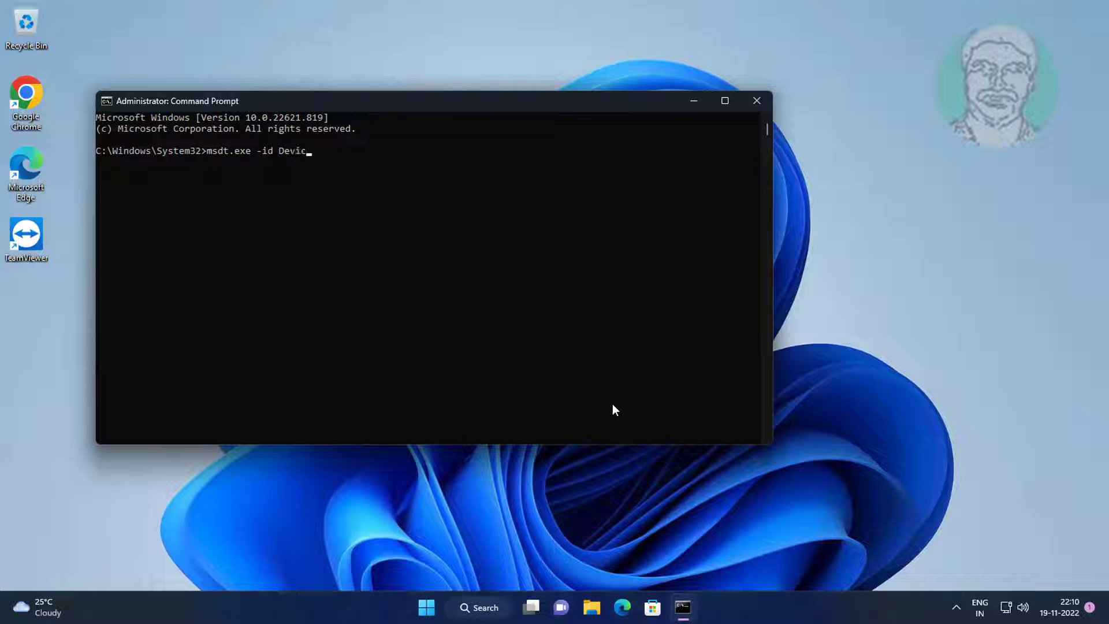
{"action": "type", "text": "D"}
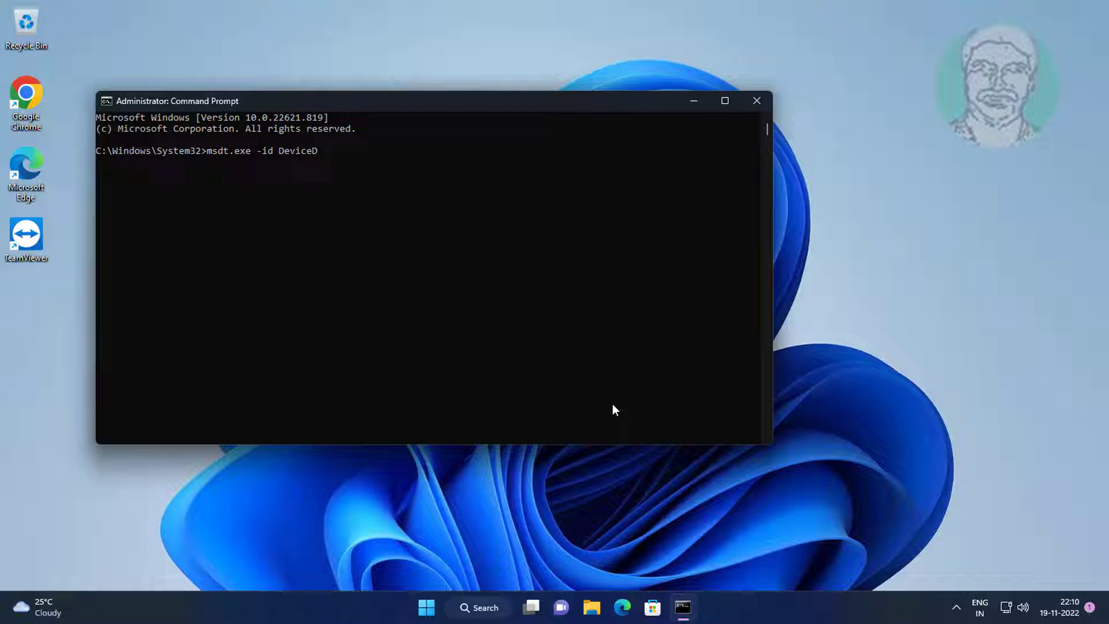
{"action": "type", "text": "iagnost"}
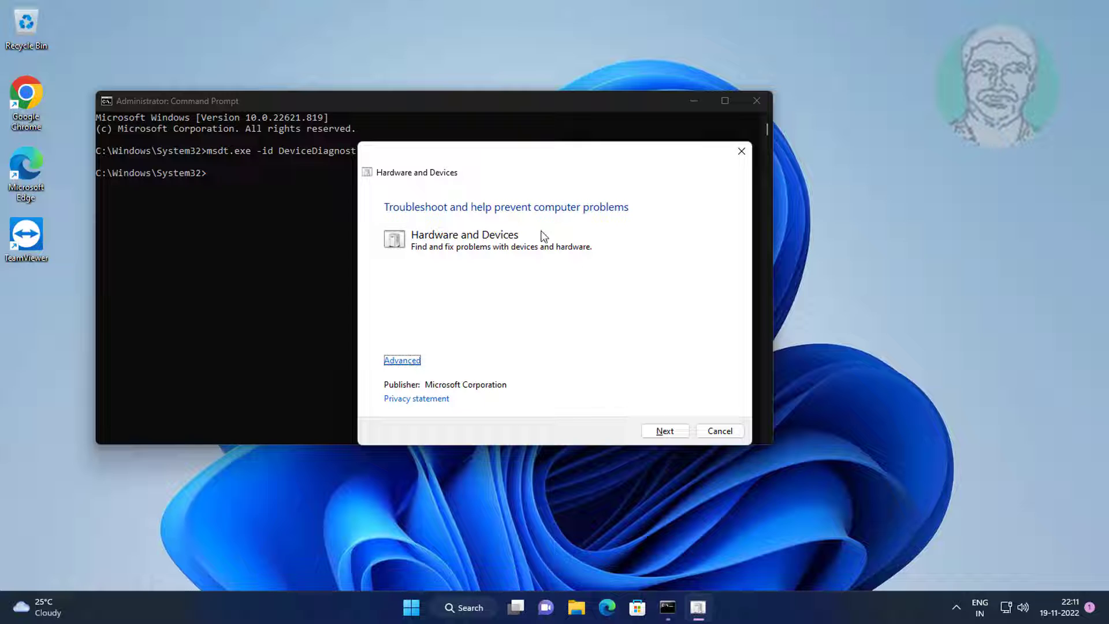
{"action": "mouse_move", "coordinate": [439, 339]}
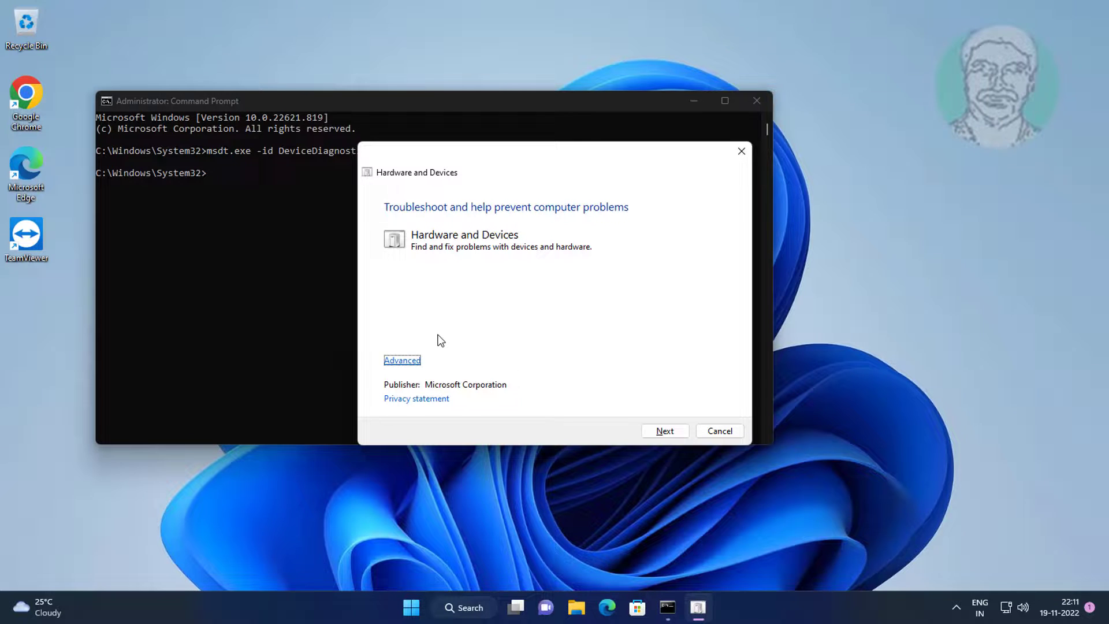
Keep Apply repairs automatically checked under Advanced and start problem detection.
{"action": "left_click", "coordinate": [402, 361]}
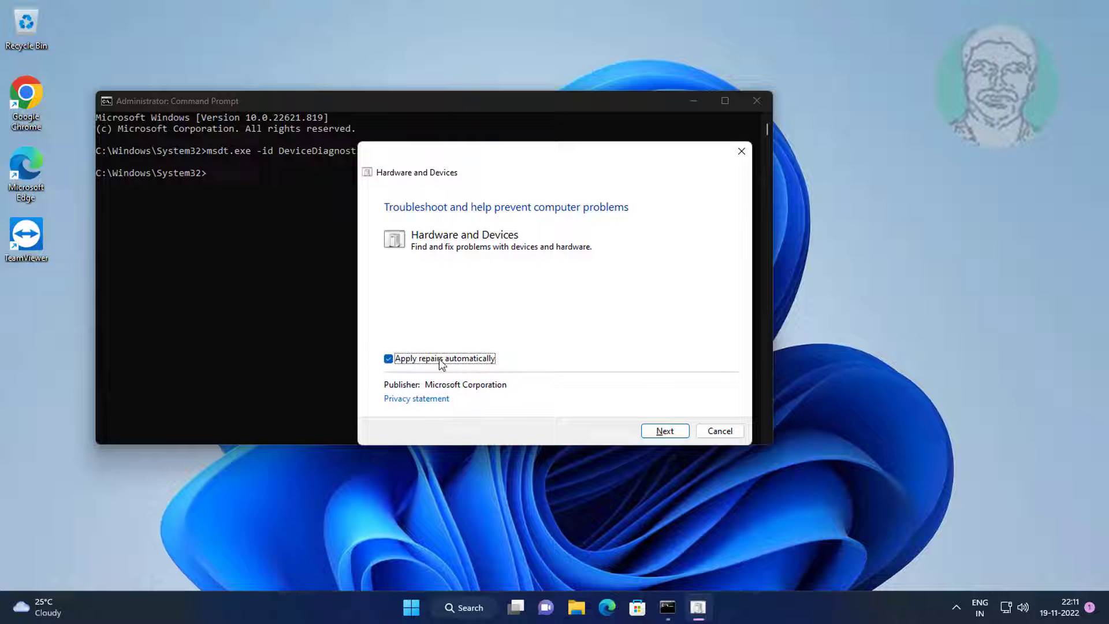
{"action": "left_click", "coordinate": [664, 431]}
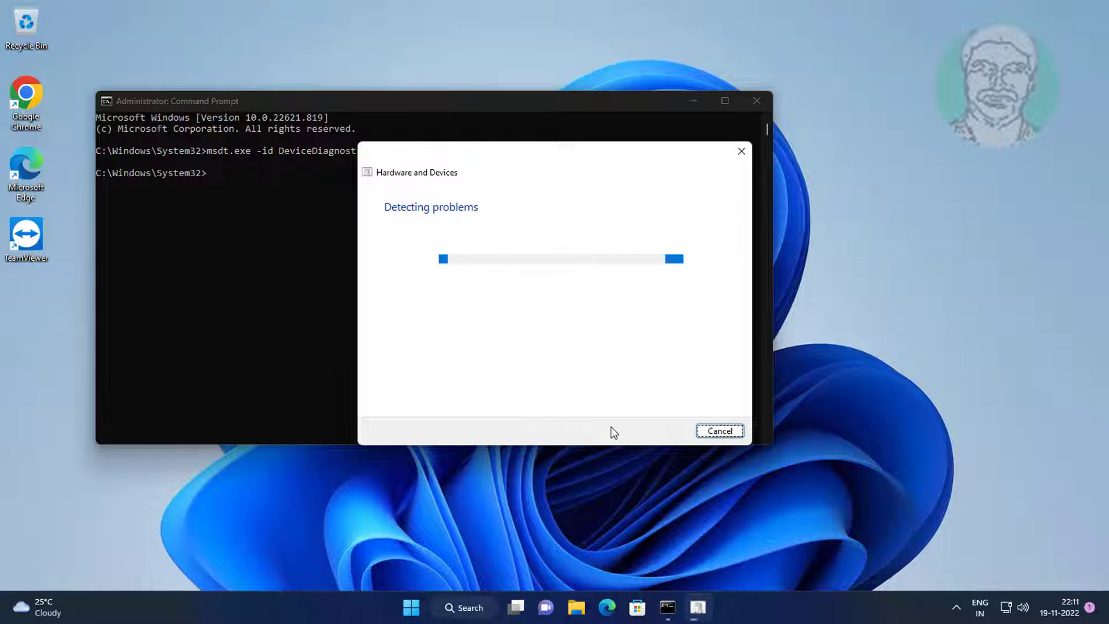
{"action": "mouse_move", "coordinate": [636, 379]}
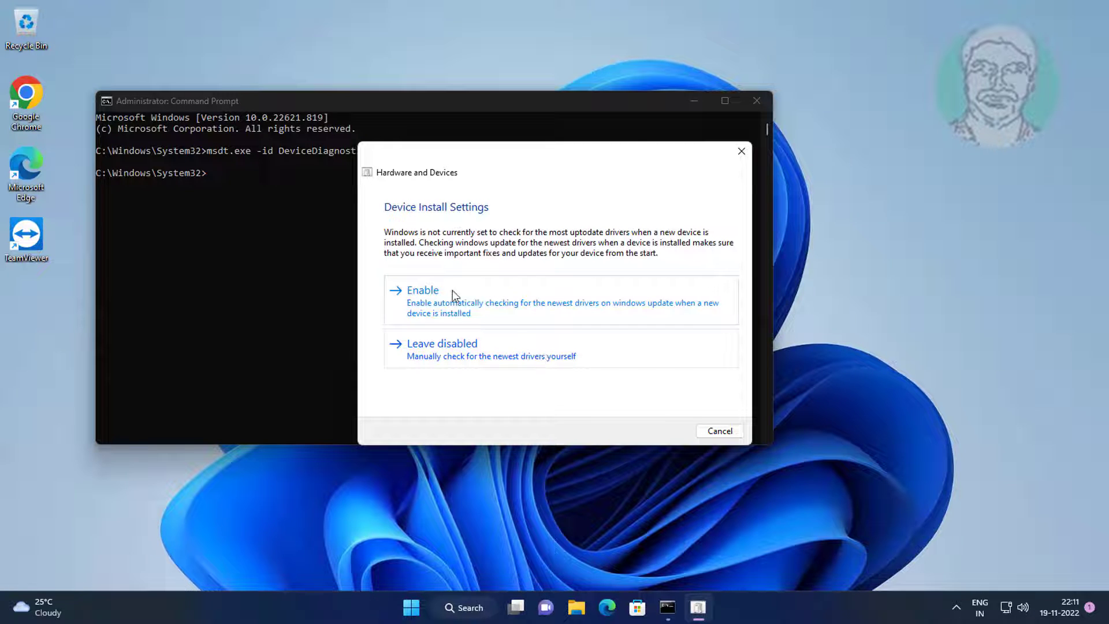
Enable automatic driver checking so the never-install-drivers setting is reported fixed.
{"action": "left_click", "coordinate": [422, 290]}
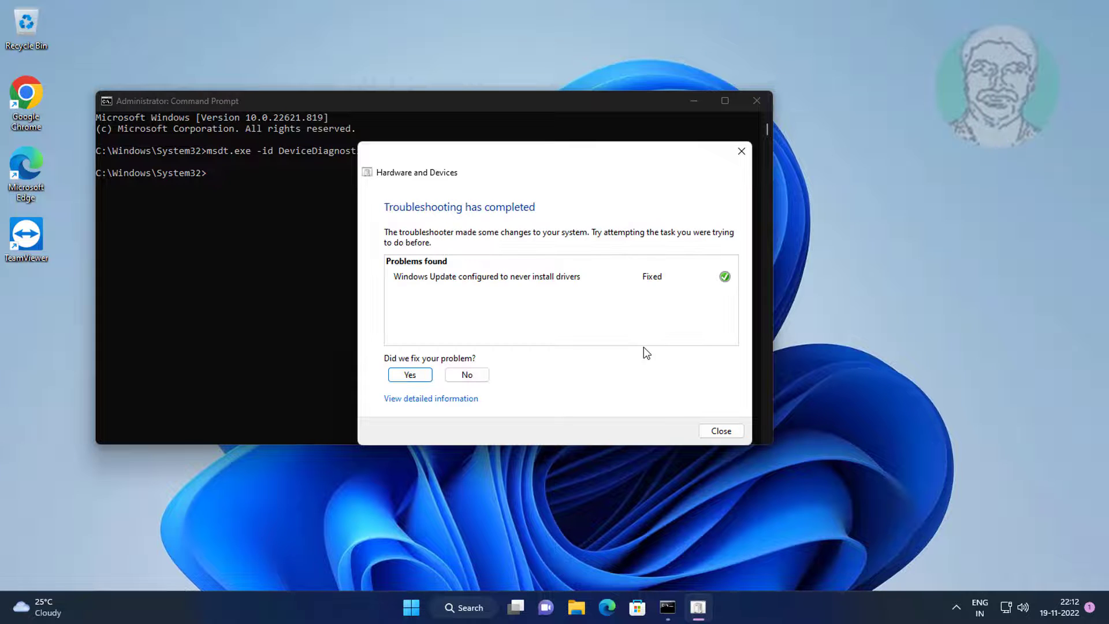
Close the finished troubleshooter and exit Command Prompt back to the desktop.
{"action": "left_click", "coordinate": [719, 431]}
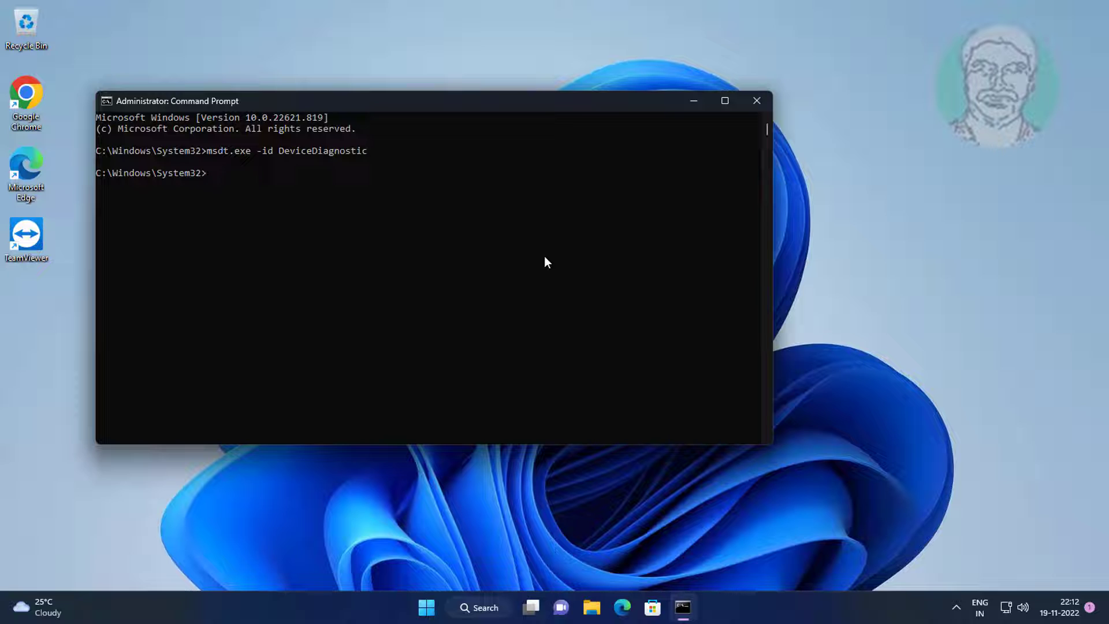
{"action": "type", "text": "ex"}
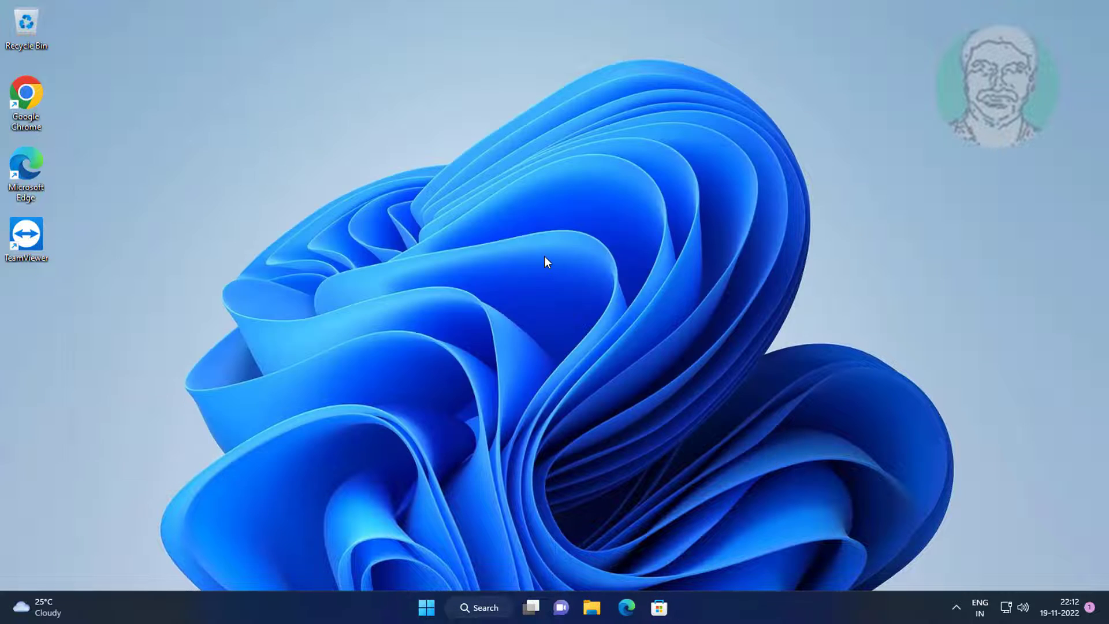
Search 'format hard disk' and launch Disk Management showing both disks.
{"action": "left_click", "coordinate": [485, 607]}
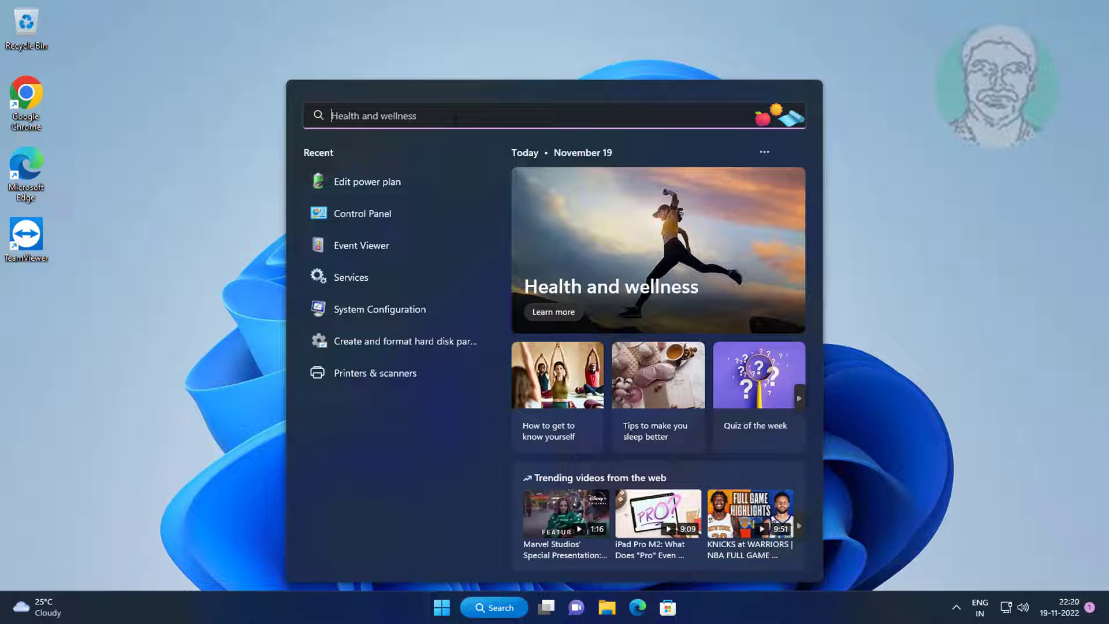
{"action": "type", "text": "format har"}
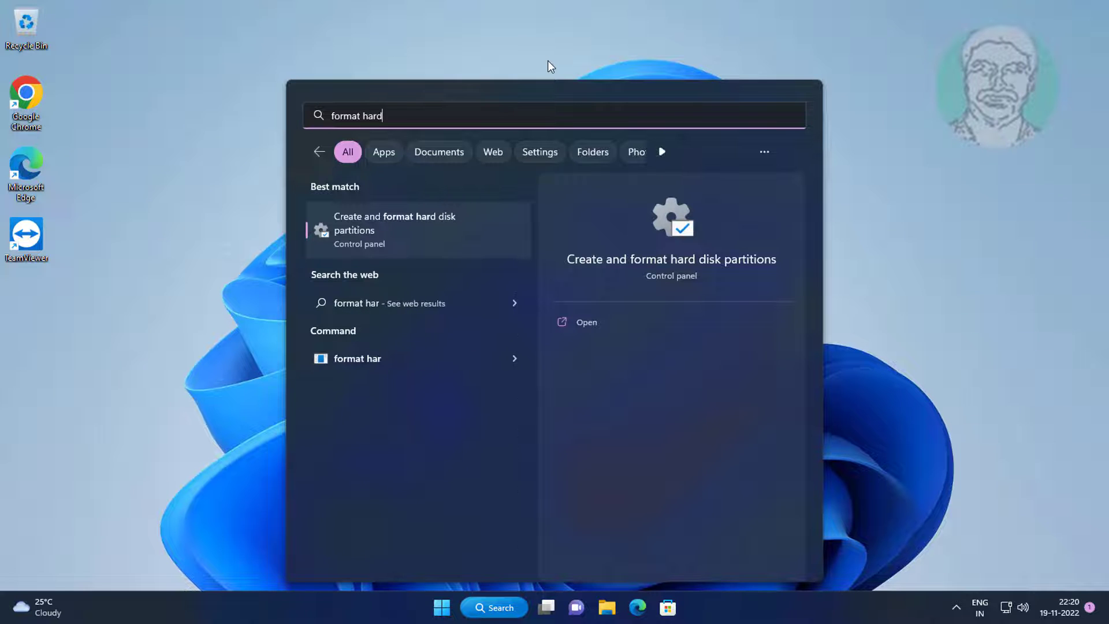
{"action": "type", "text": "disk"}
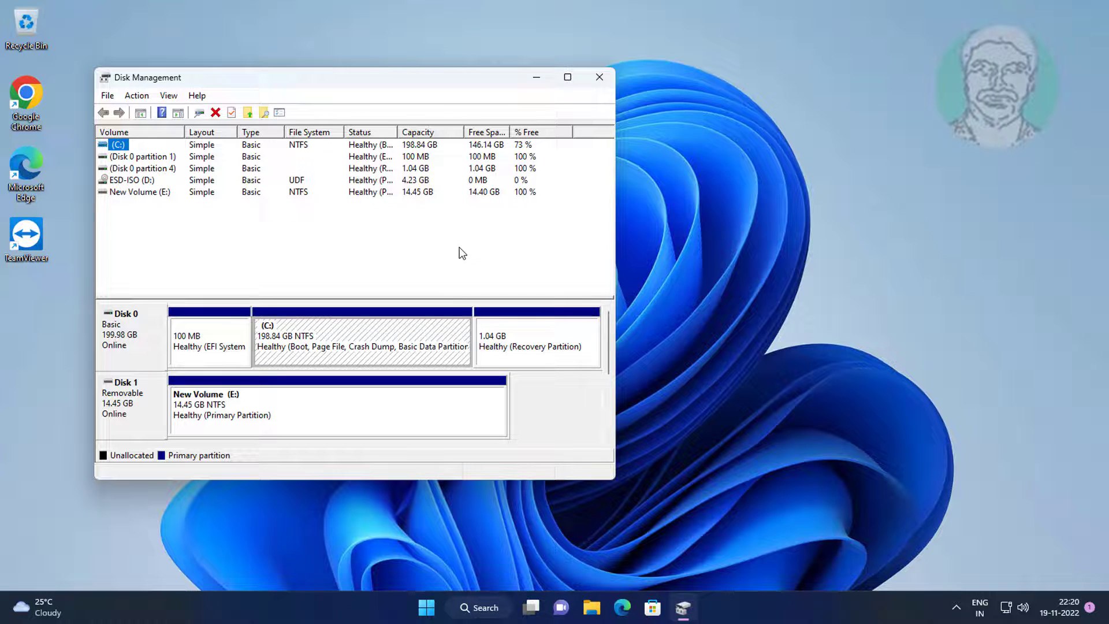
Select New Volume (E:) on Disk 1 and bring up its volume actions menu.
{"action": "left_click", "coordinate": [338, 406]}
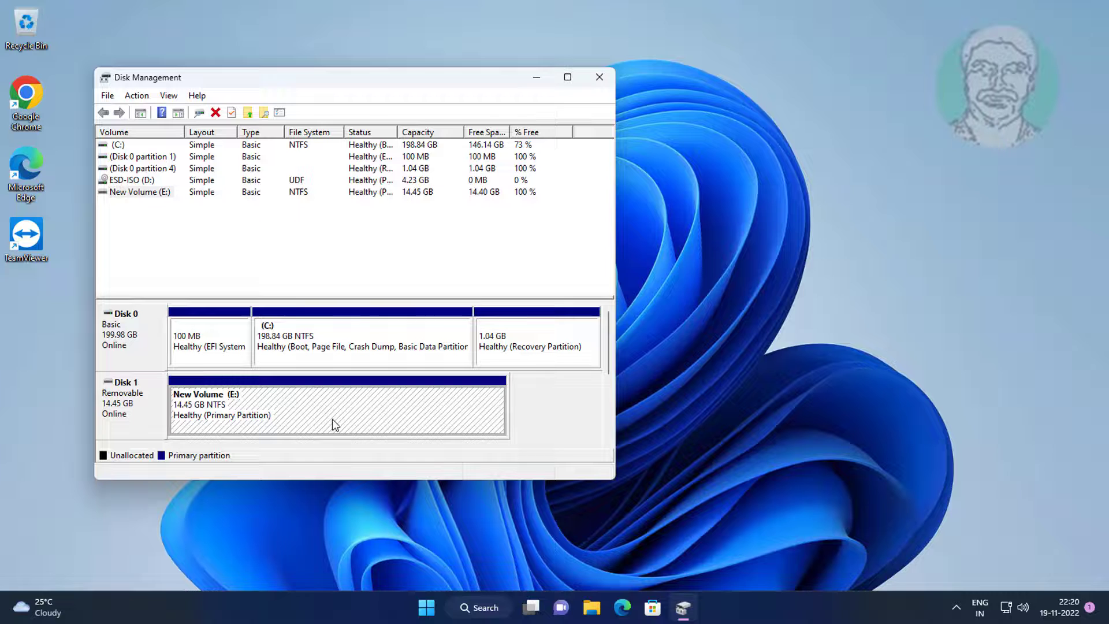
{"action": "right_click", "coordinate": [336, 406]}
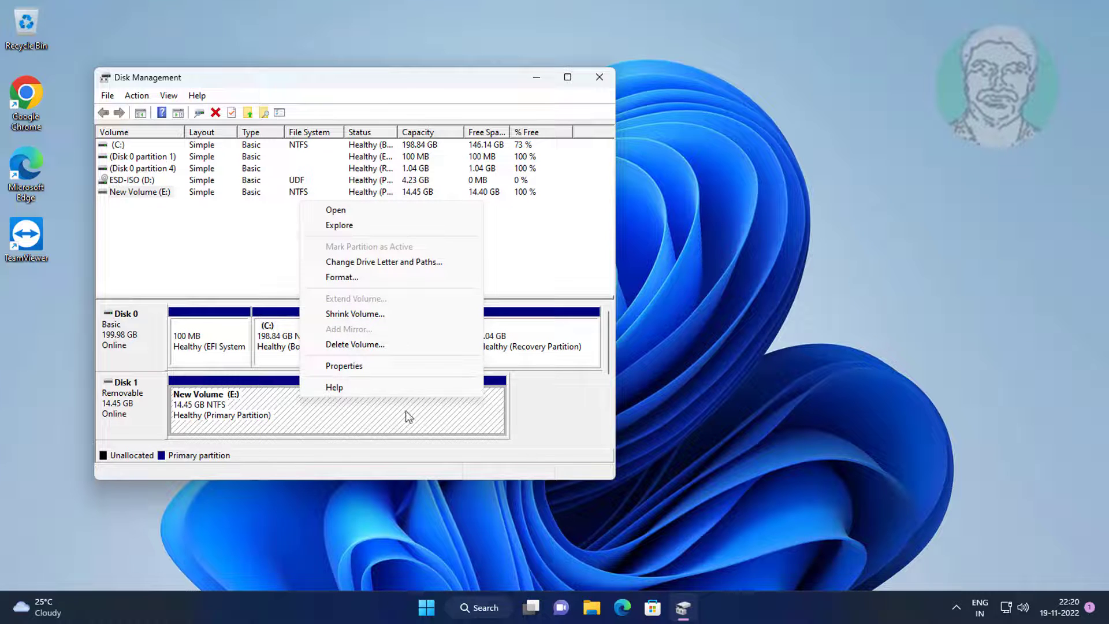
{"action": "mouse_move", "coordinate": [384, 262]}
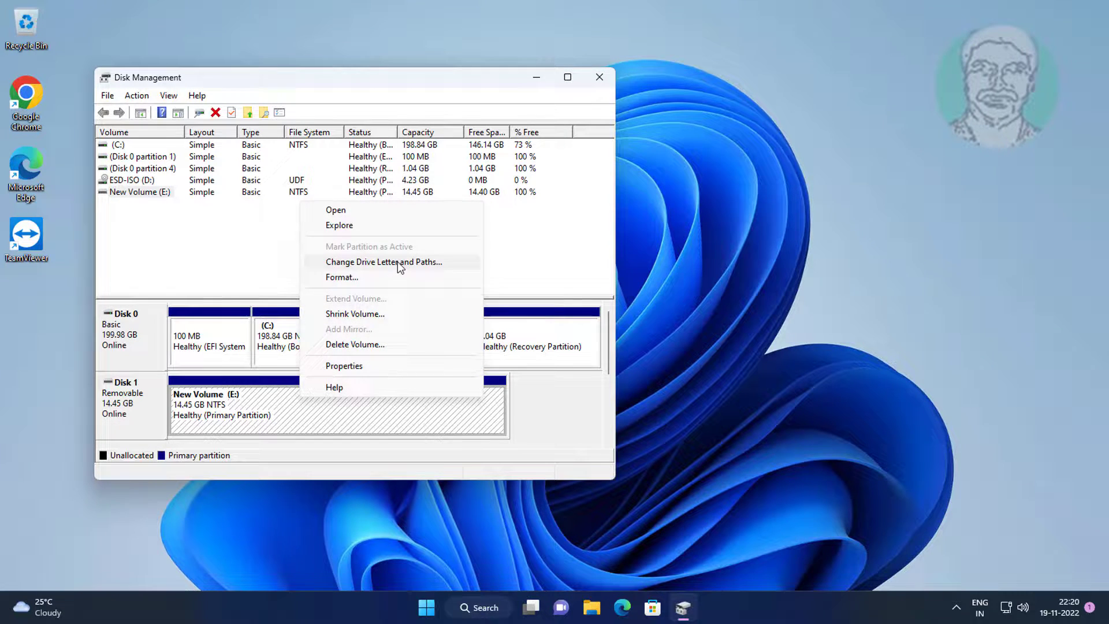
Change the removable New Volume's drive letter from E: to U:.
{"action": "left_click", "coordinate": [384, 263]}
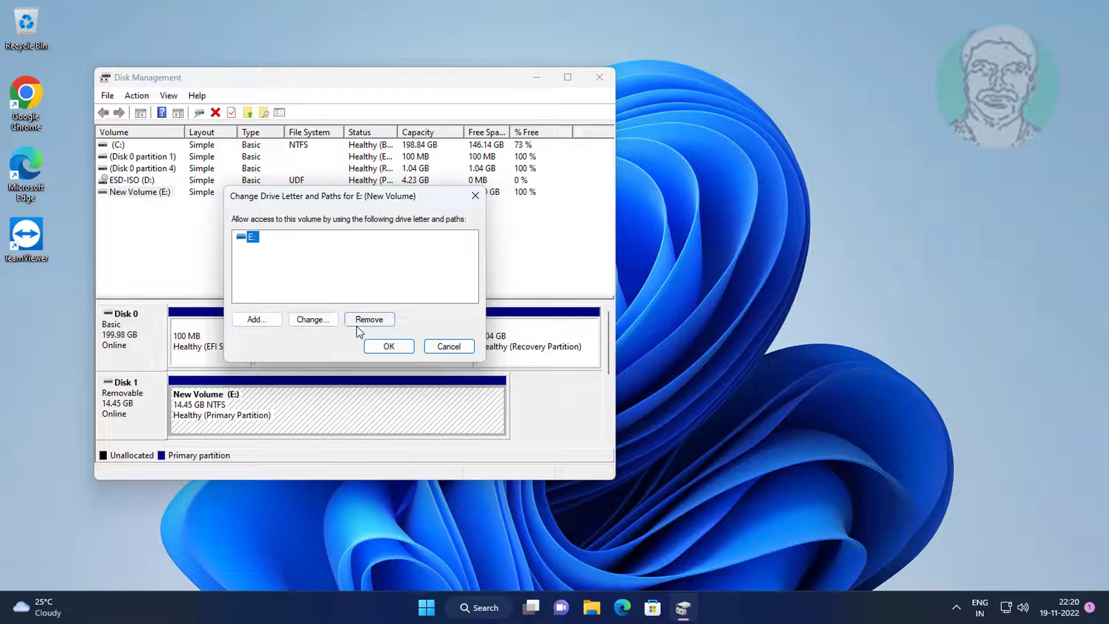
{"action": "left_click", "coordinate": [312, 319]}
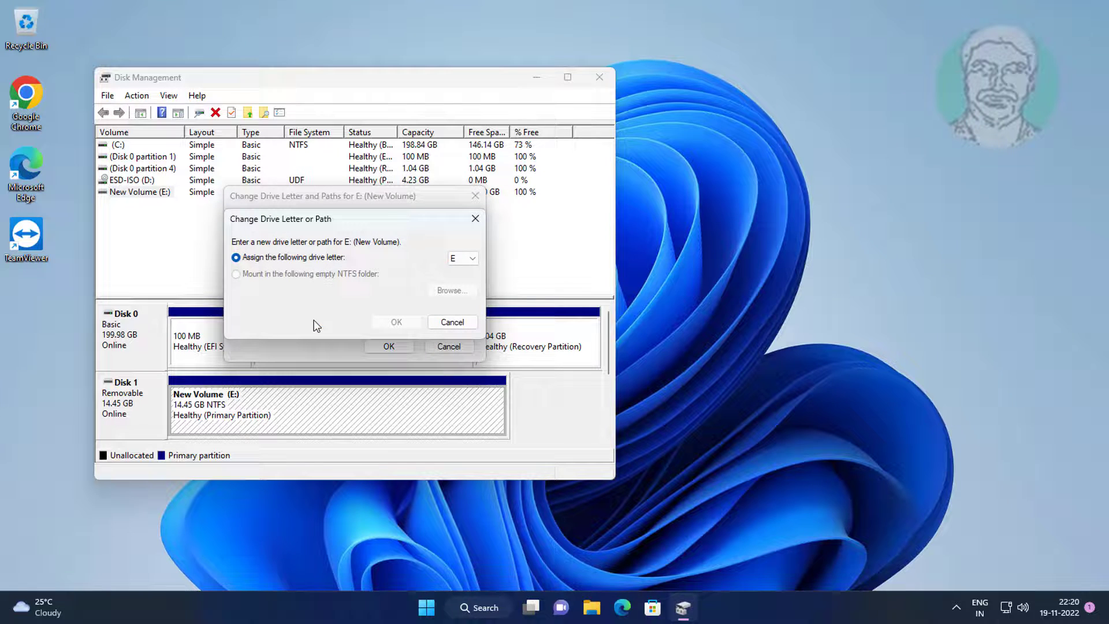
{"action": "left_click", "coordinate": [473, 257]}
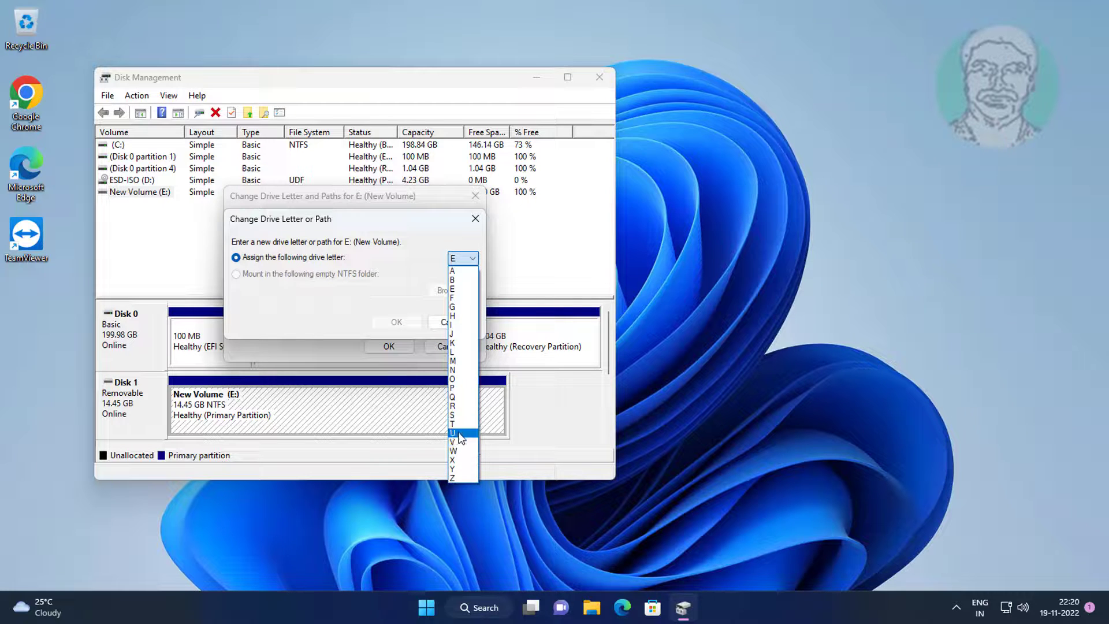
{"action": "left_click", "coordinate": [453, 433]}
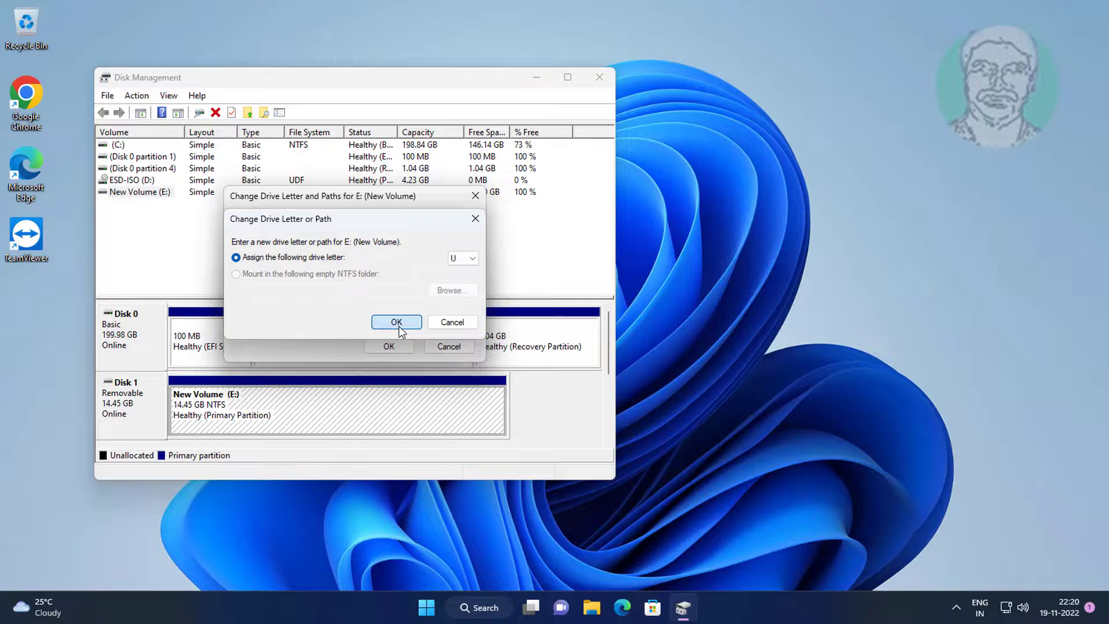
{"action": "left_click", "coordinate": [396, 322]}
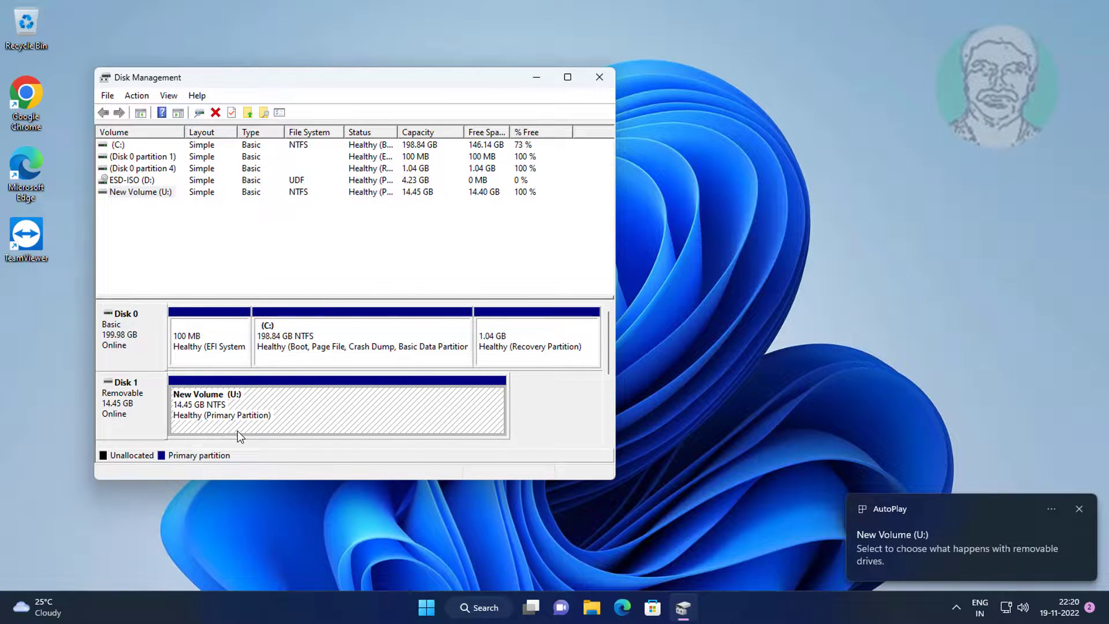
{"action": "mouse_move", "coordinate": [615, 90]}
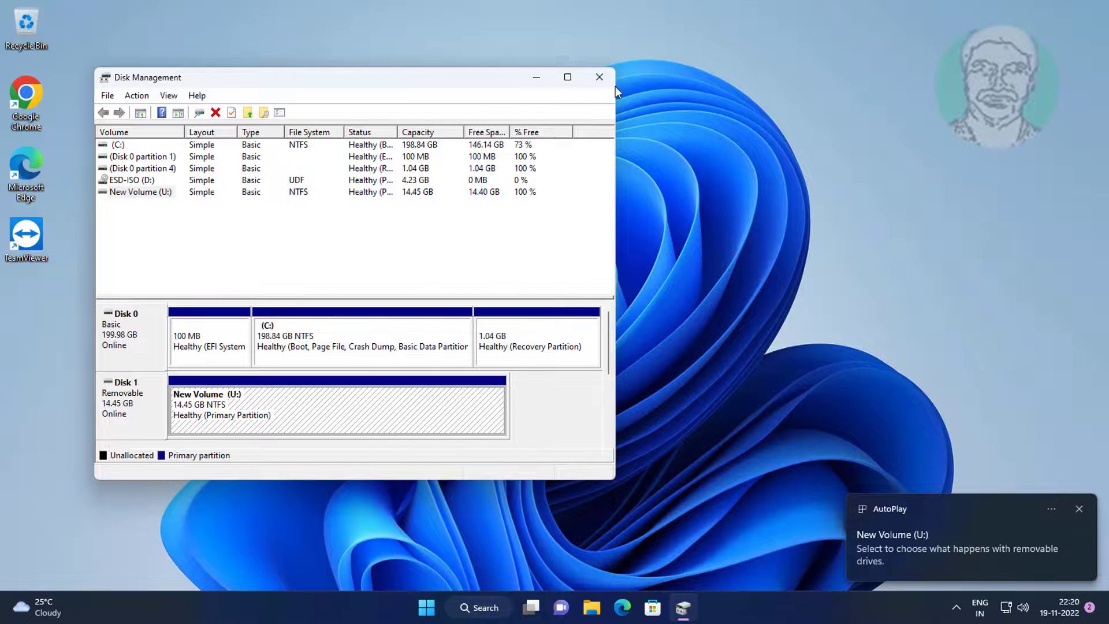
Close Disk Management and browse to New Volume (U:) in File Explorer.
{"action": "left_click", "coordinate": [600, 77]}
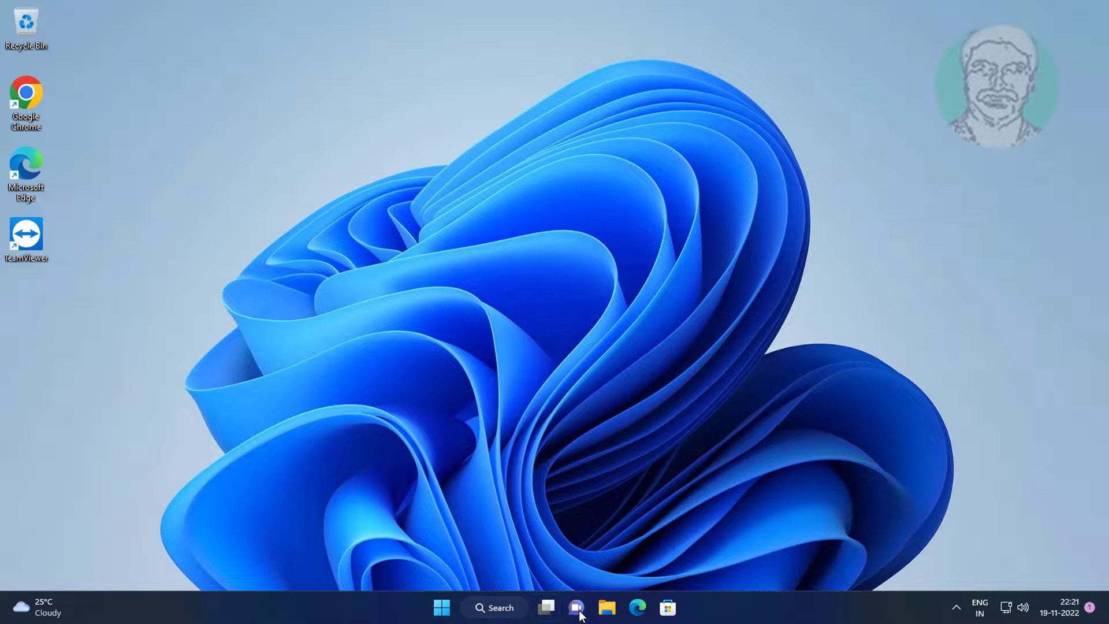
{"action": "left_click", "coordinate": [607, 607]}
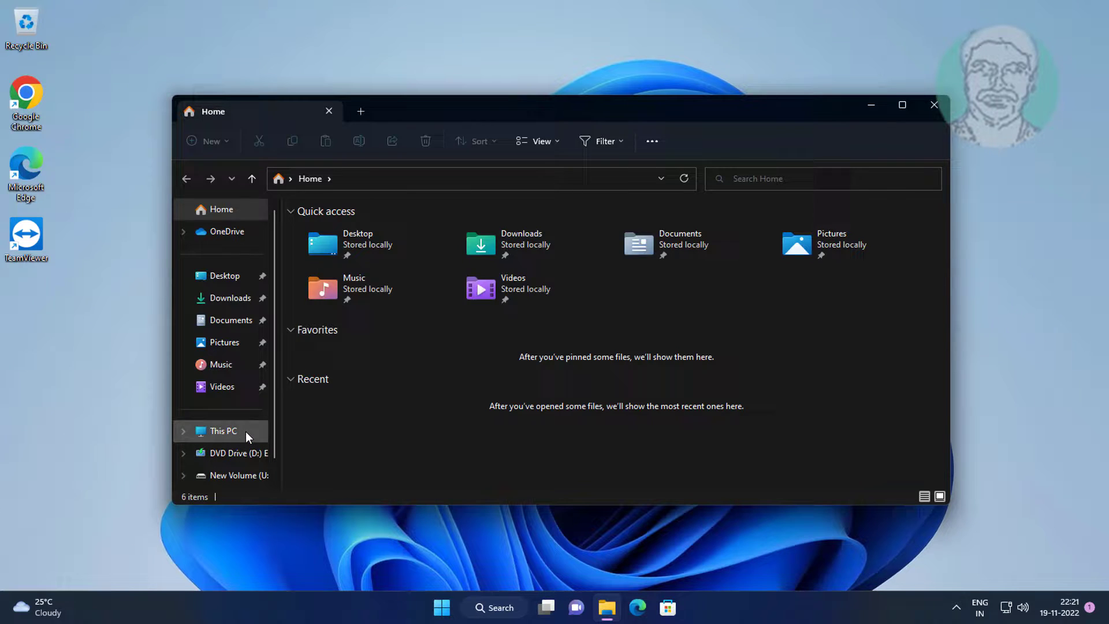
{"action": "left_click", "coordinate": [237, 475]}
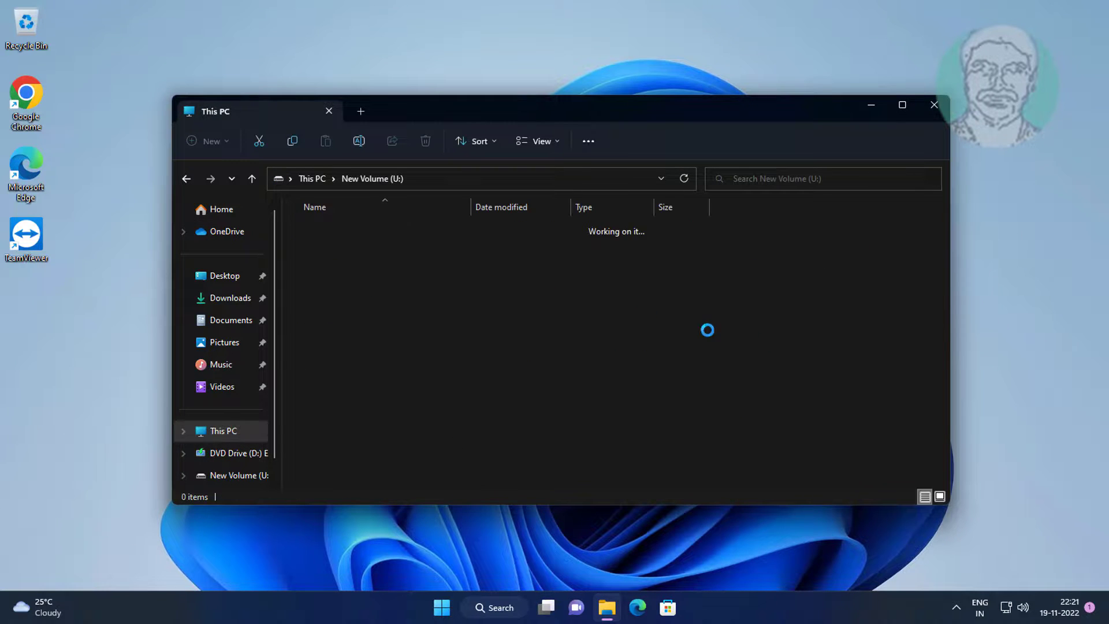